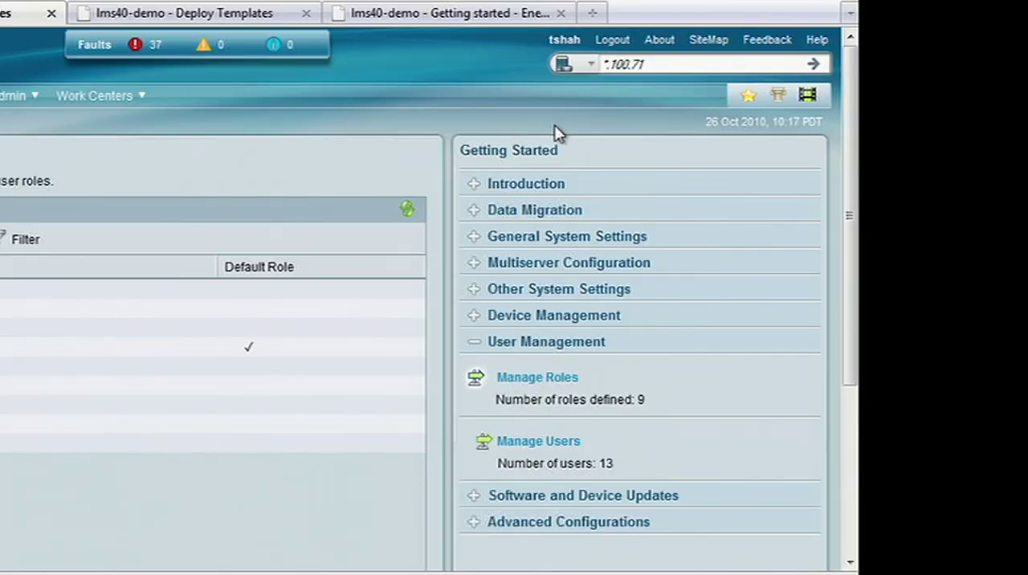
pyautogui.moveTo(614, 63)
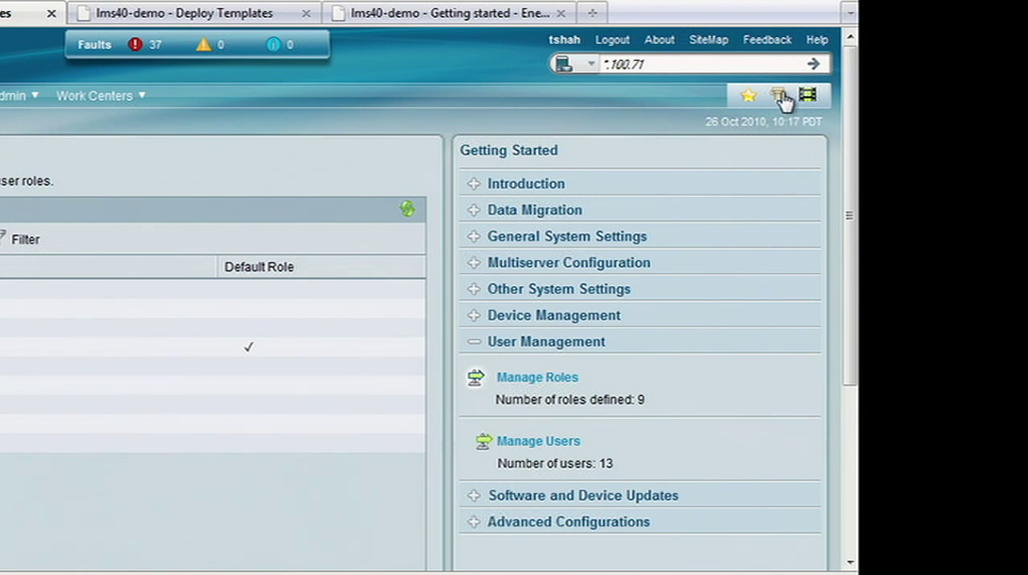
# Reveal the legacy LMS application links (RME, CS, CM, HUM, DFM, IPM, CV) from the toolbar.
pyautogui.click(777, 95)
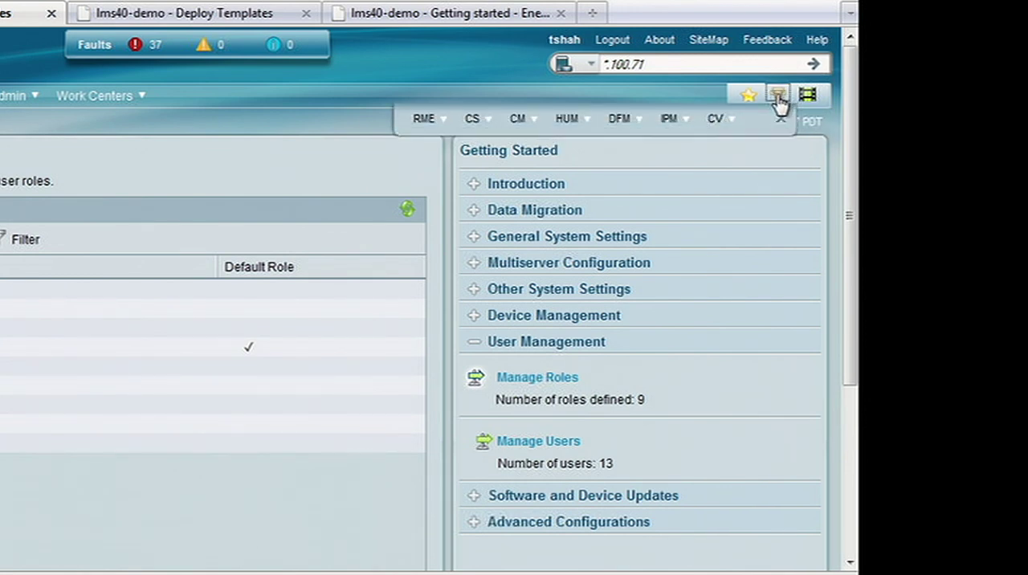